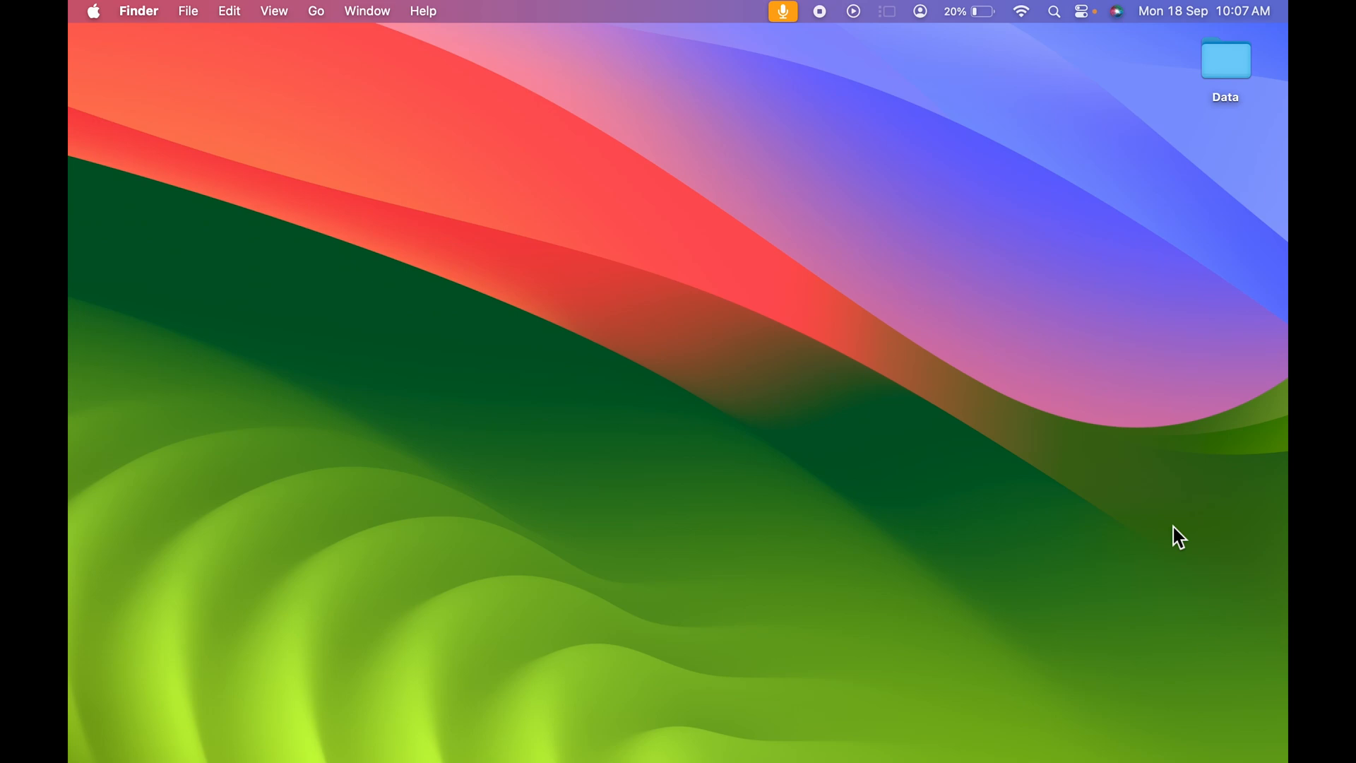
mouse_move(483, 416)
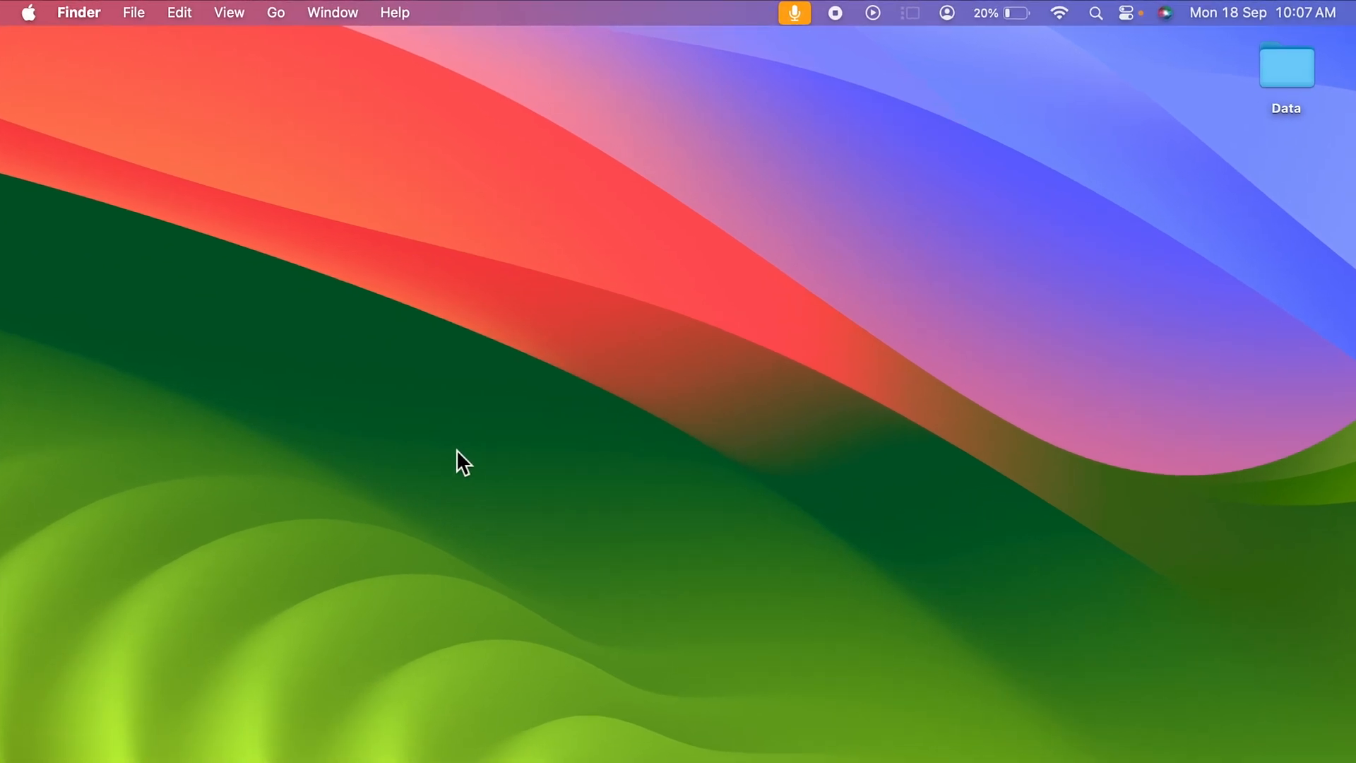
mouse_move(33, 39)
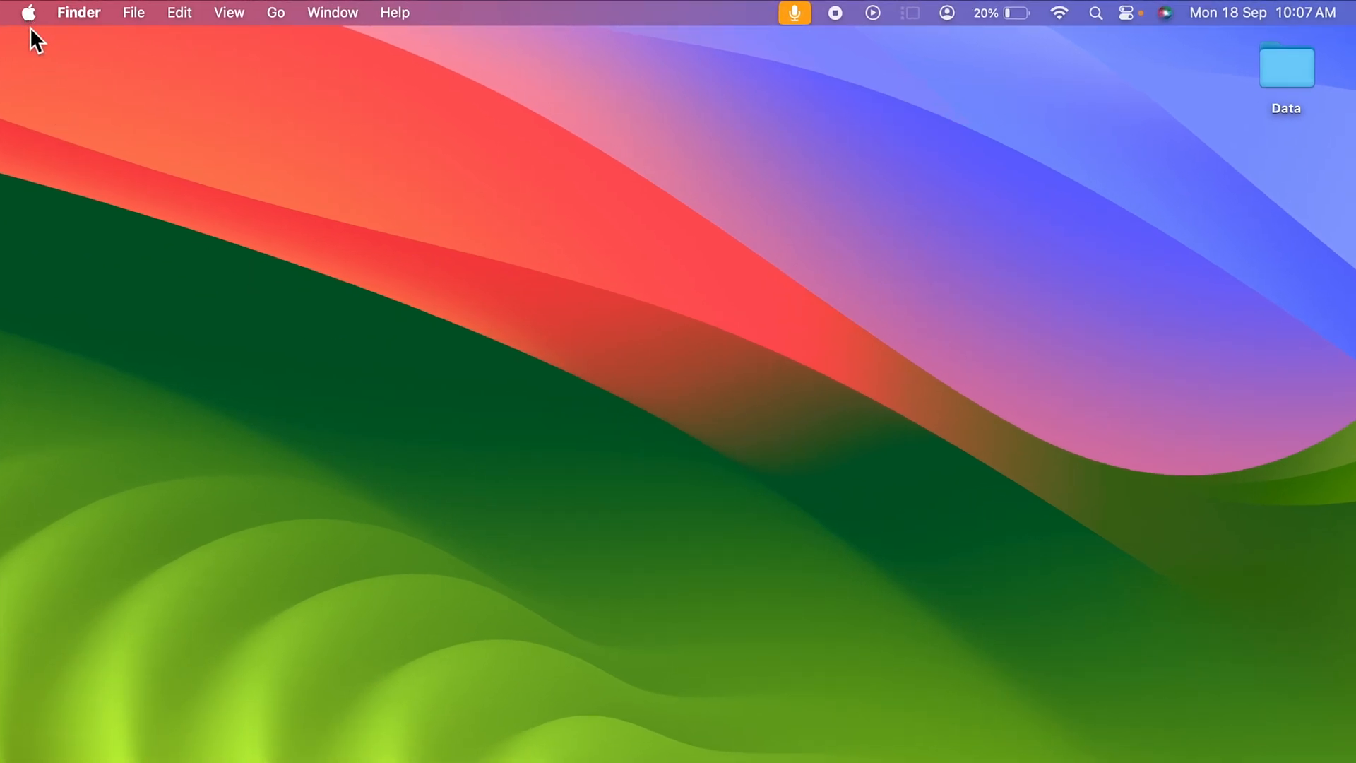
mouse_move(29, 21)
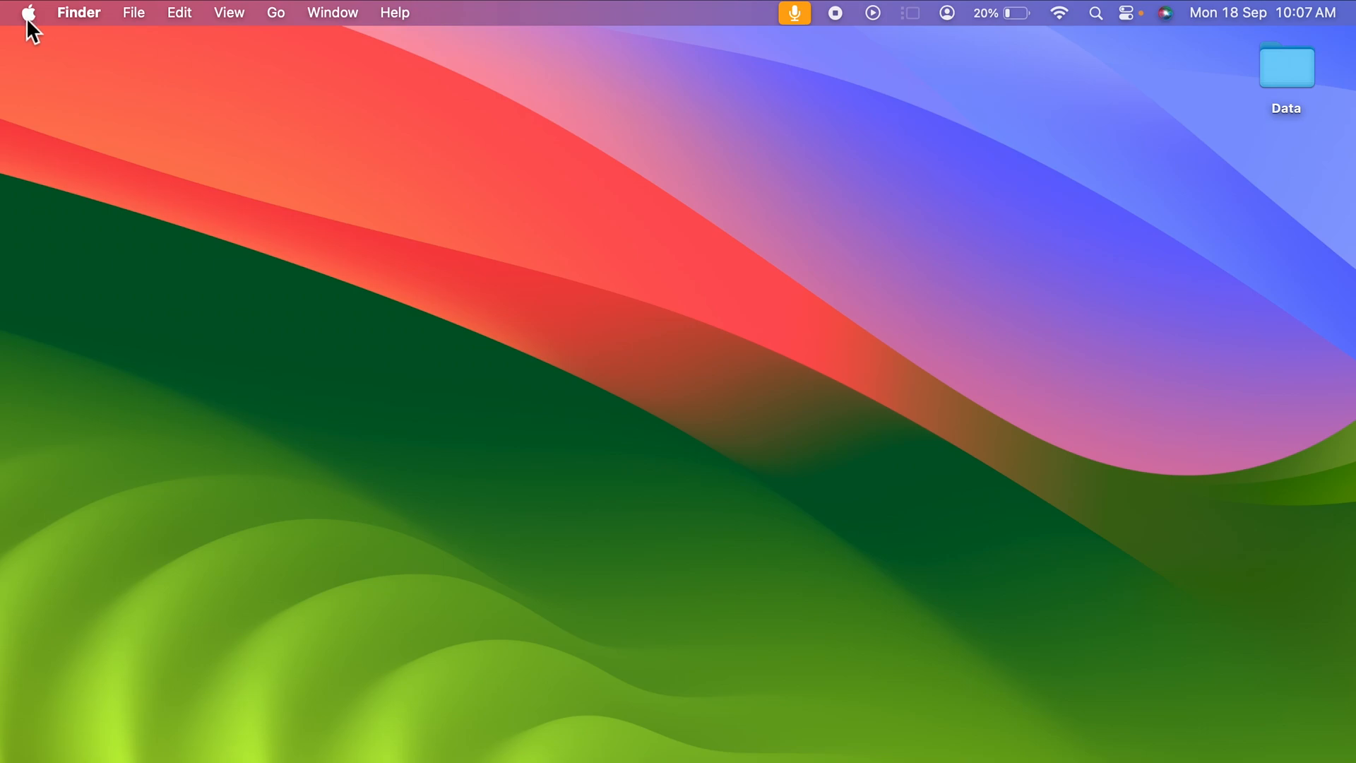
- Bring up About This Mac from the Apple menu to view the serial number
click(29, 13)
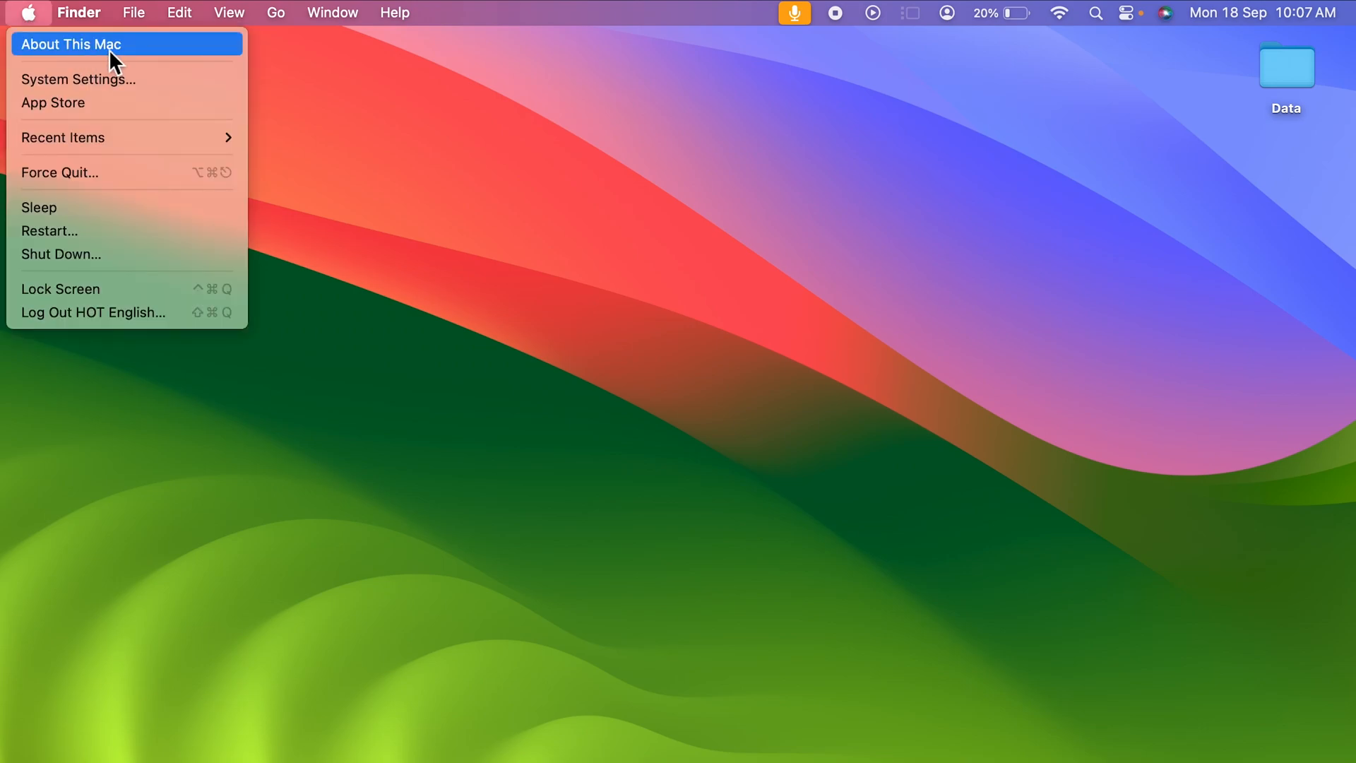
mouse_move(157, 57)
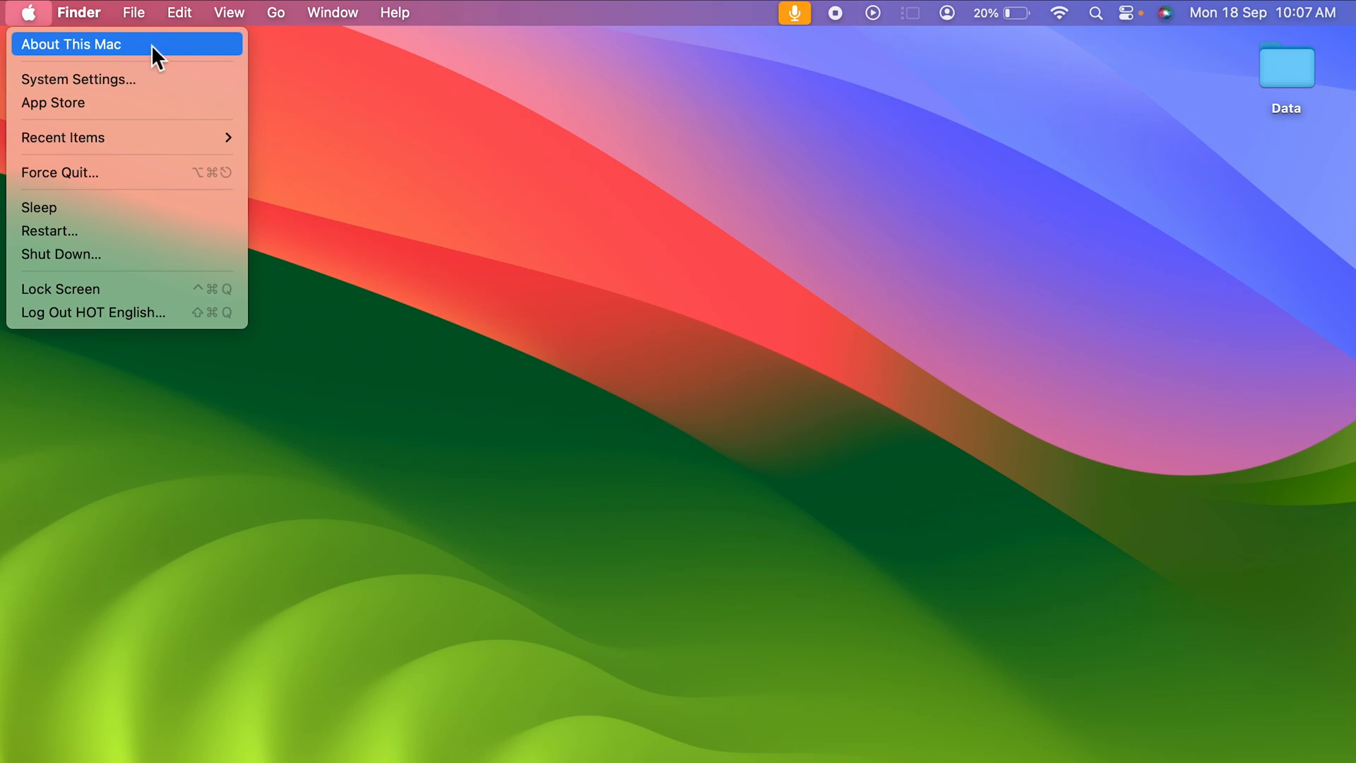
click(74, 44)
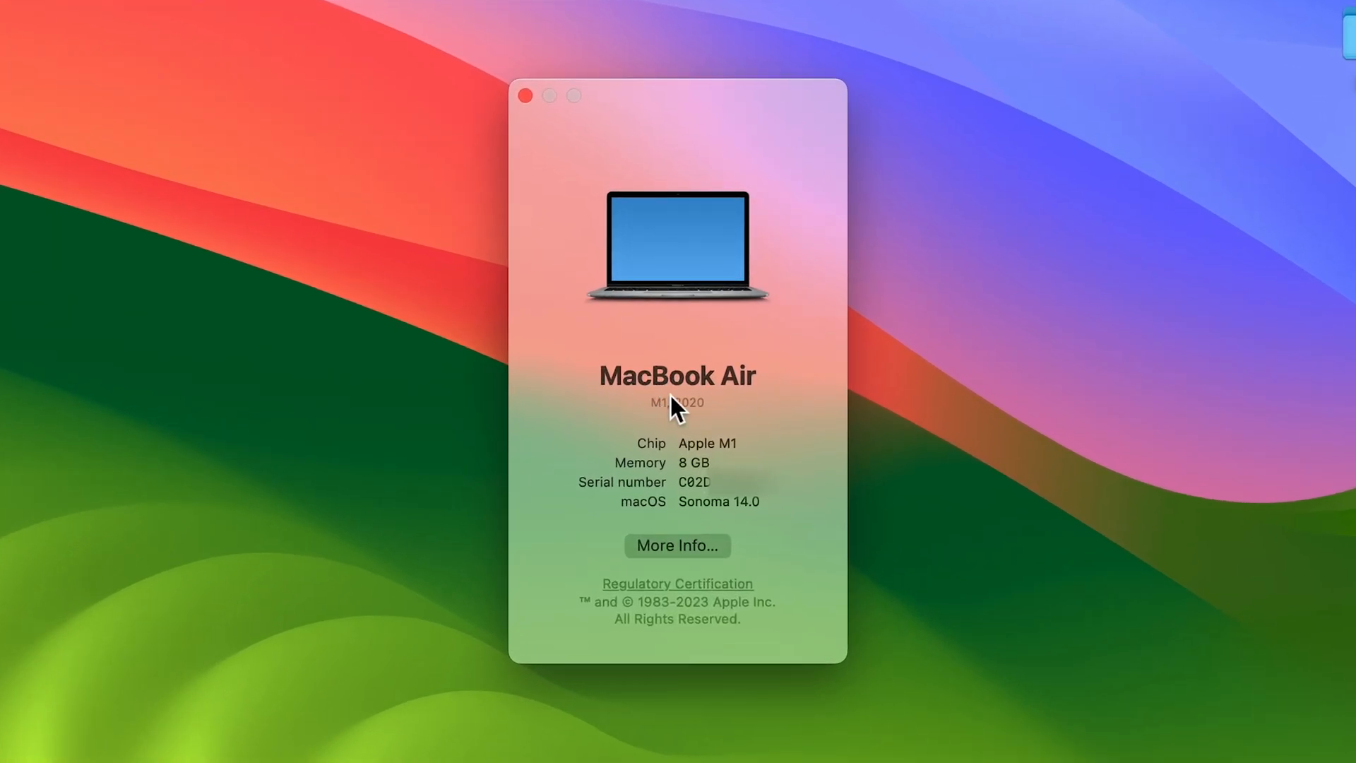
mouse_move(644, 469)
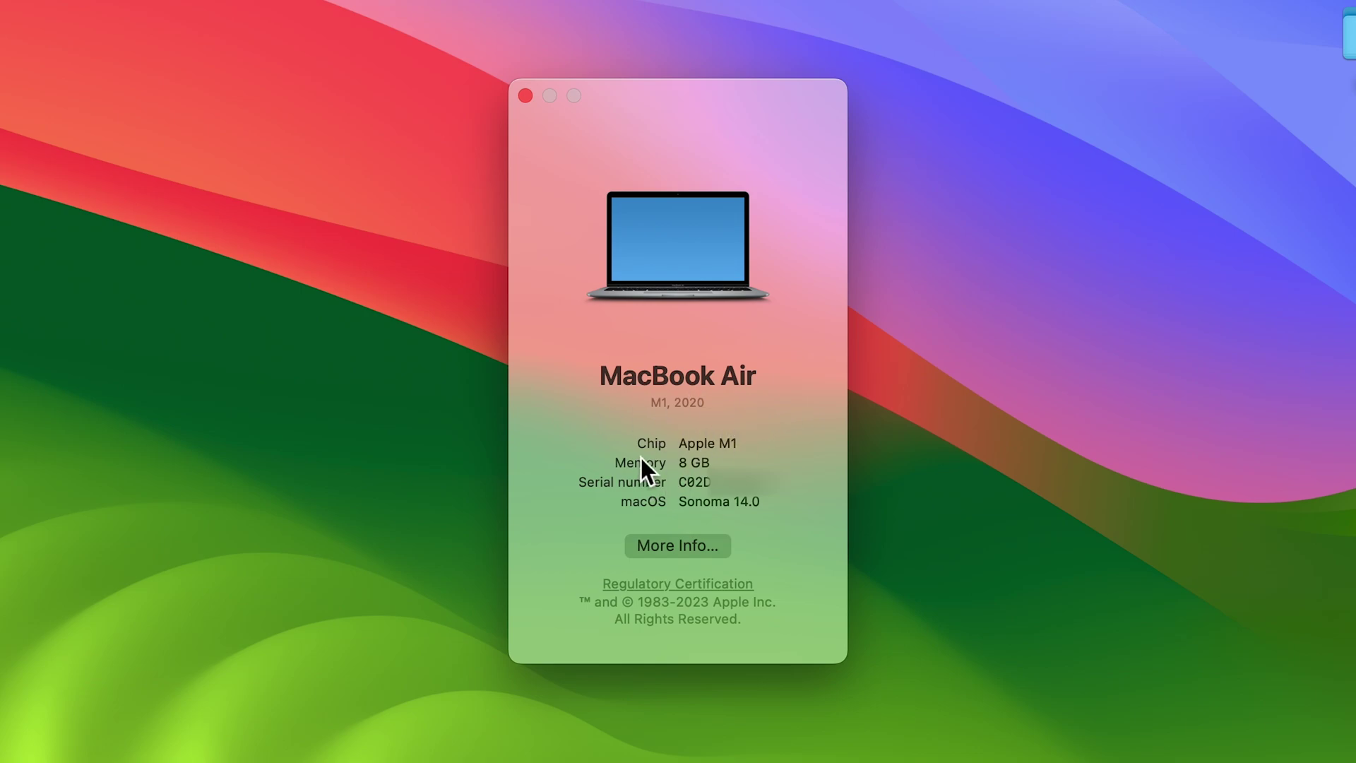
mouse_move(766, 461)
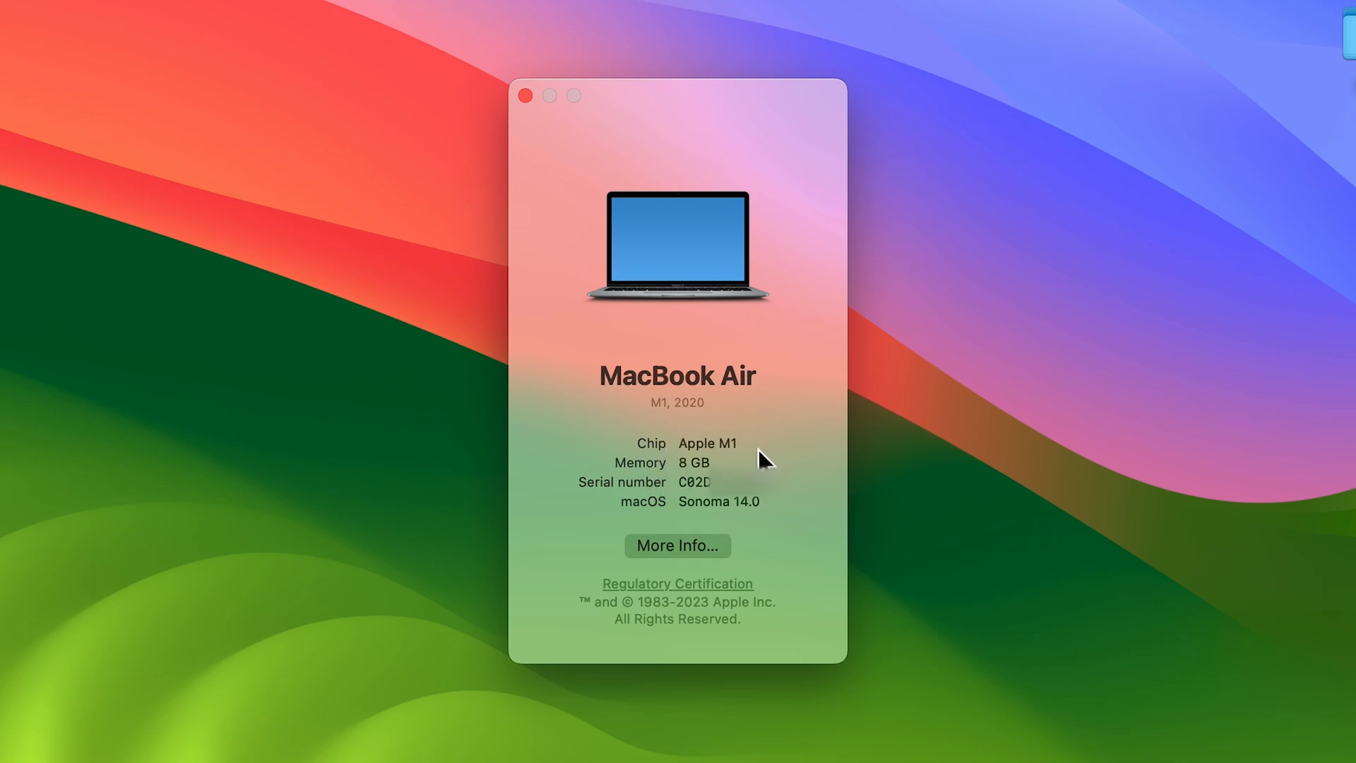
mouse_move(630, 510)
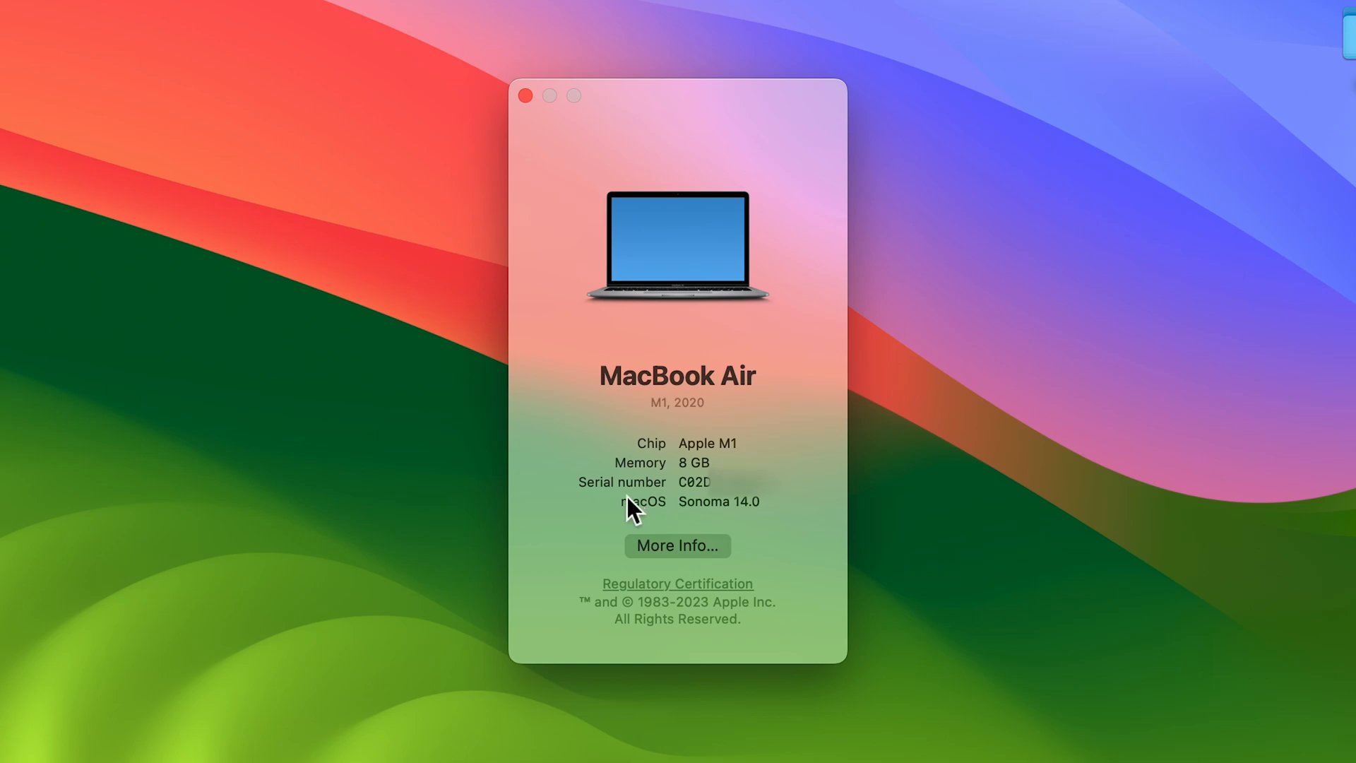
mouse_move(596, 505)
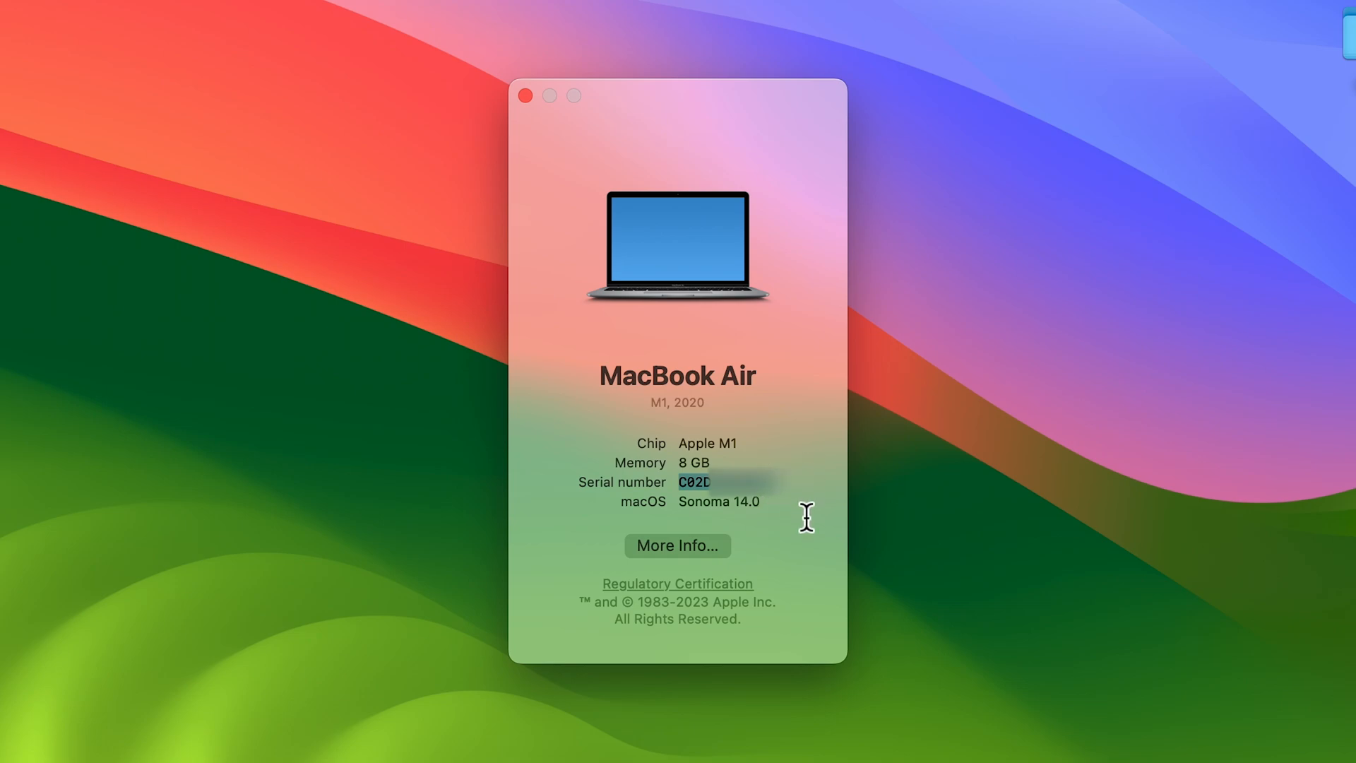
mouse_move(798, 517)
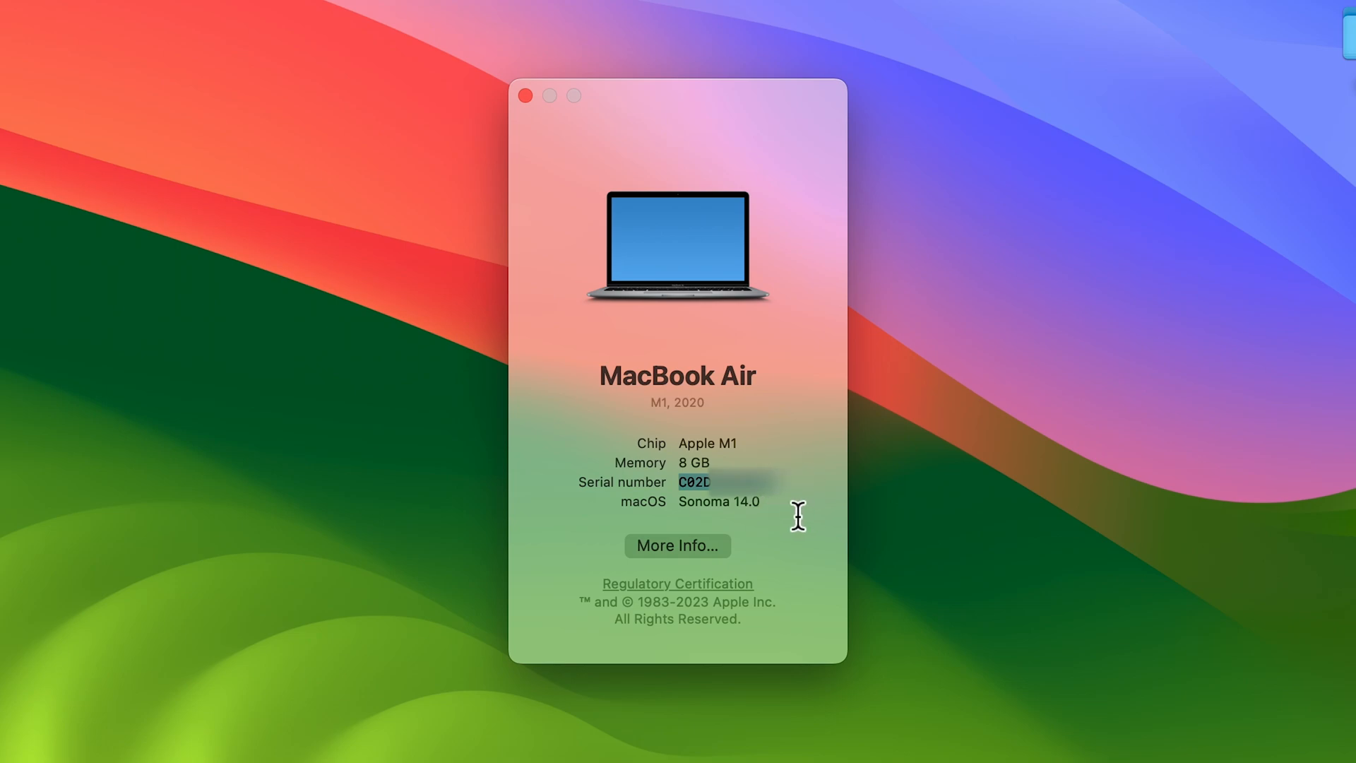
- Close the About window and go to System Settings > General
click(523, 95)
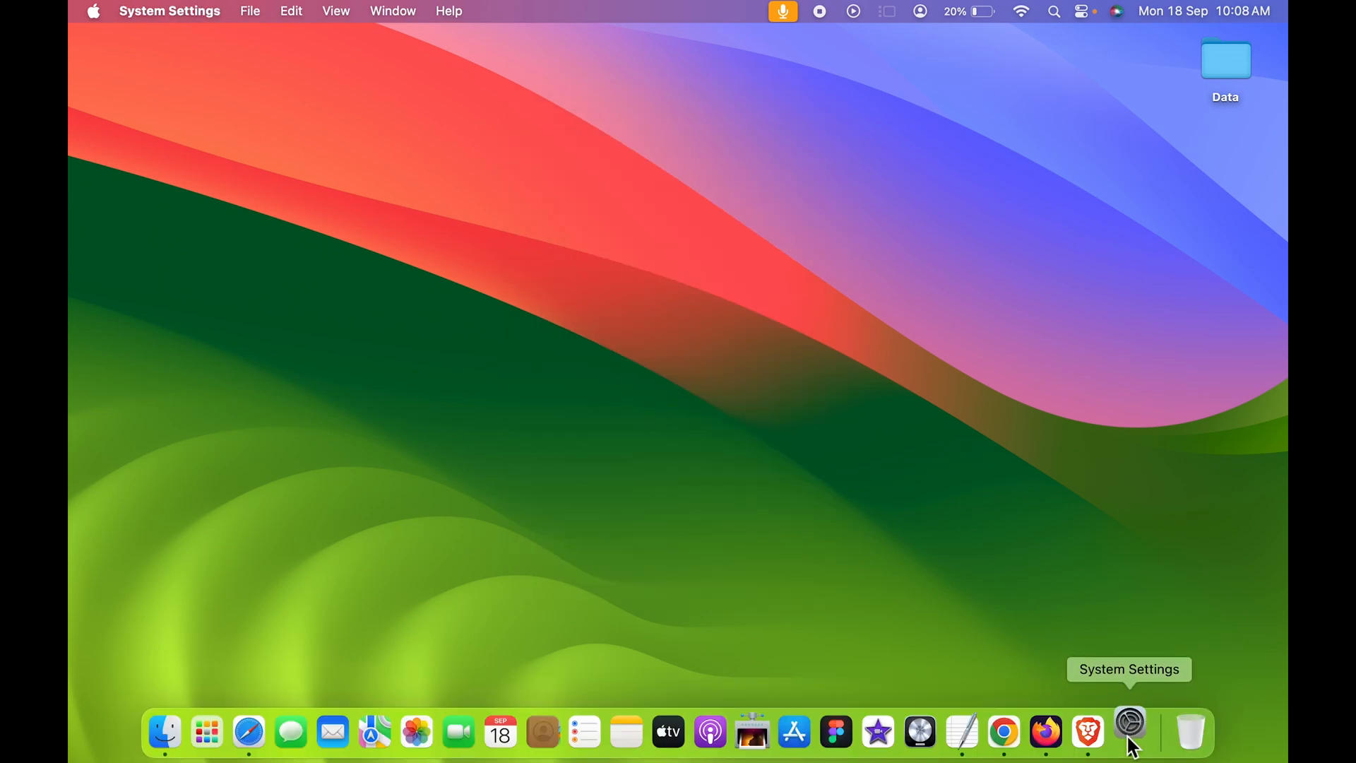
click(1130, 732)
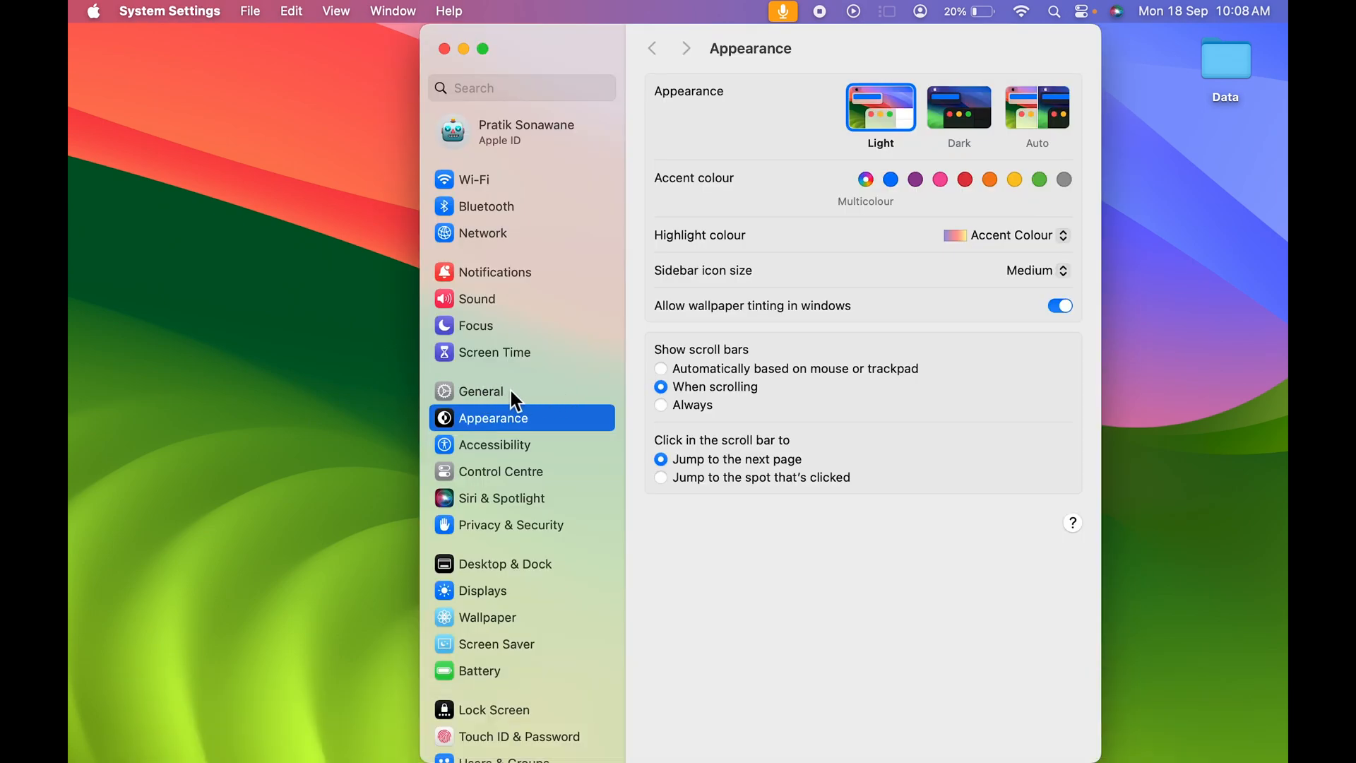
click(480, 391)
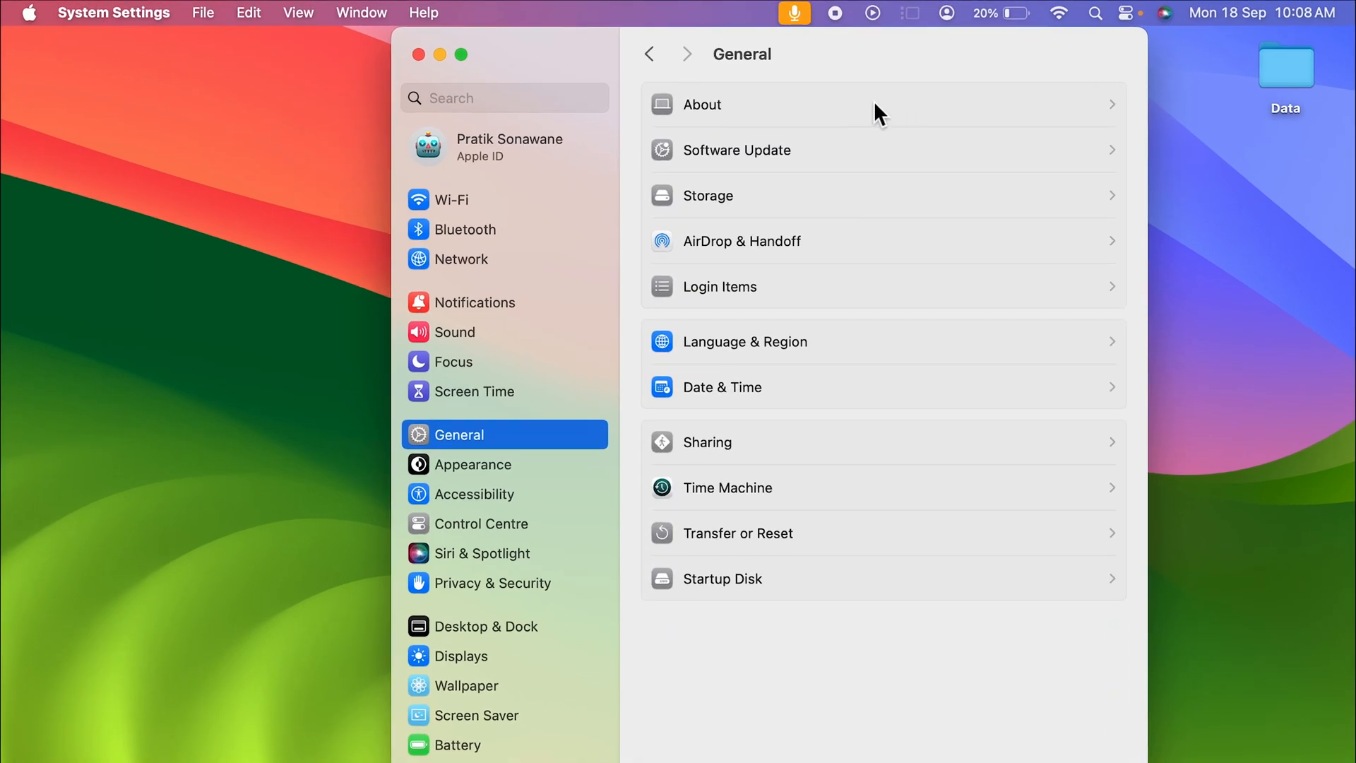
- View the serial number on the About page, then close System Settings
click(702, 105)
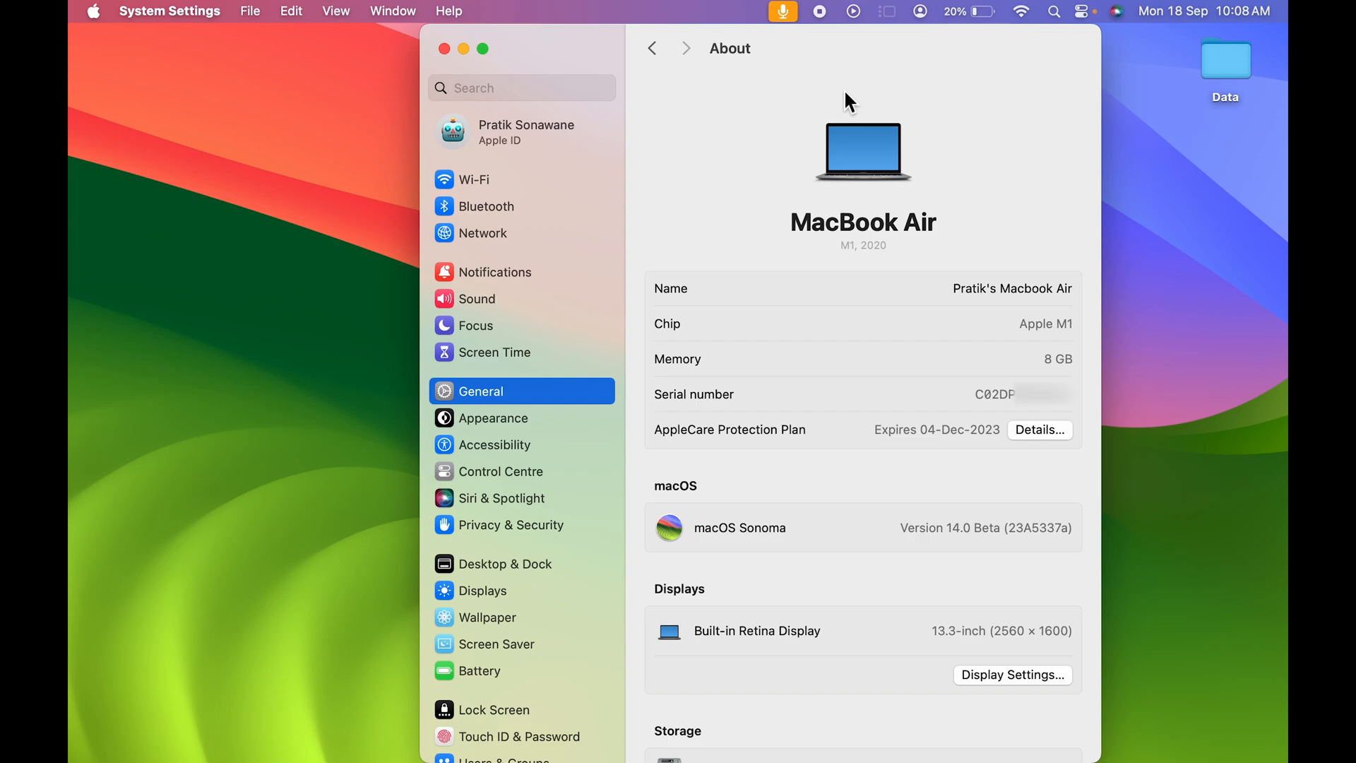
mouse_move(681, 358)
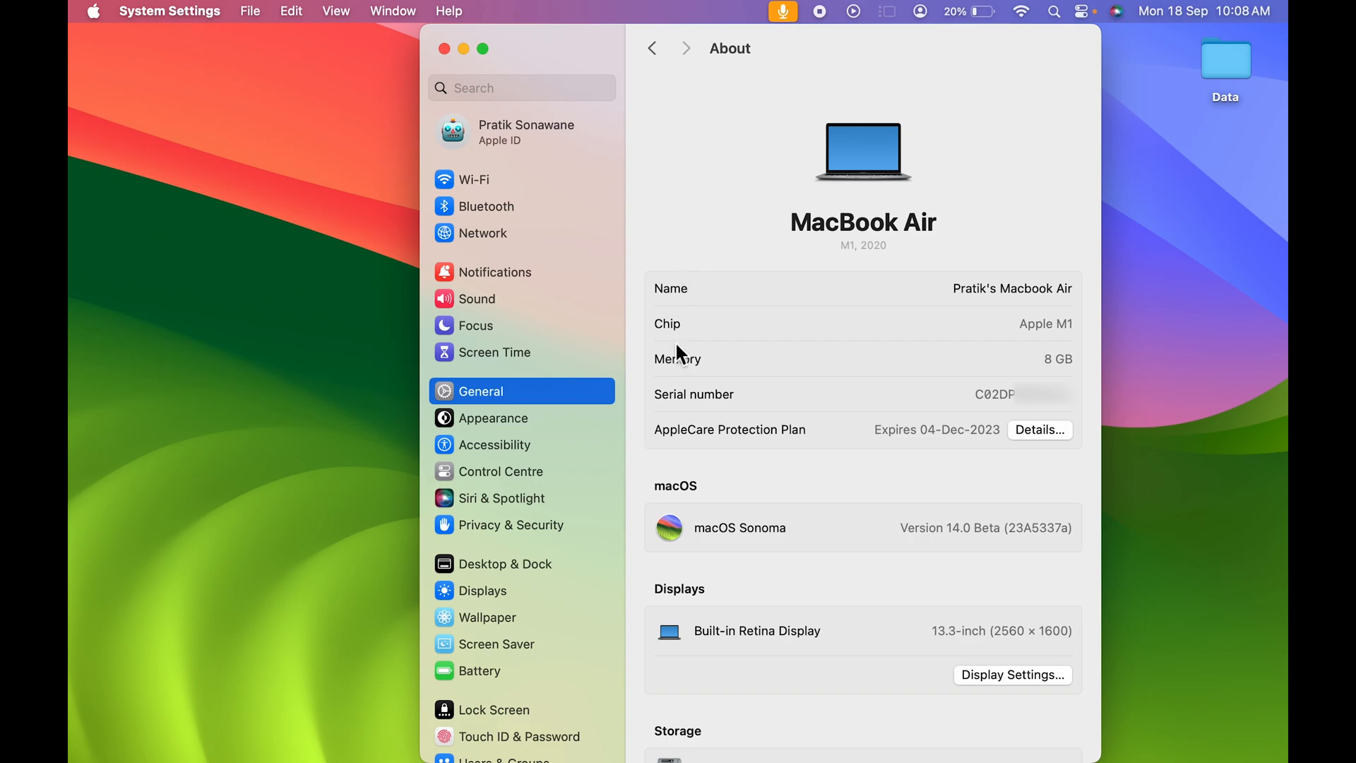
mouse_move(685, 415)
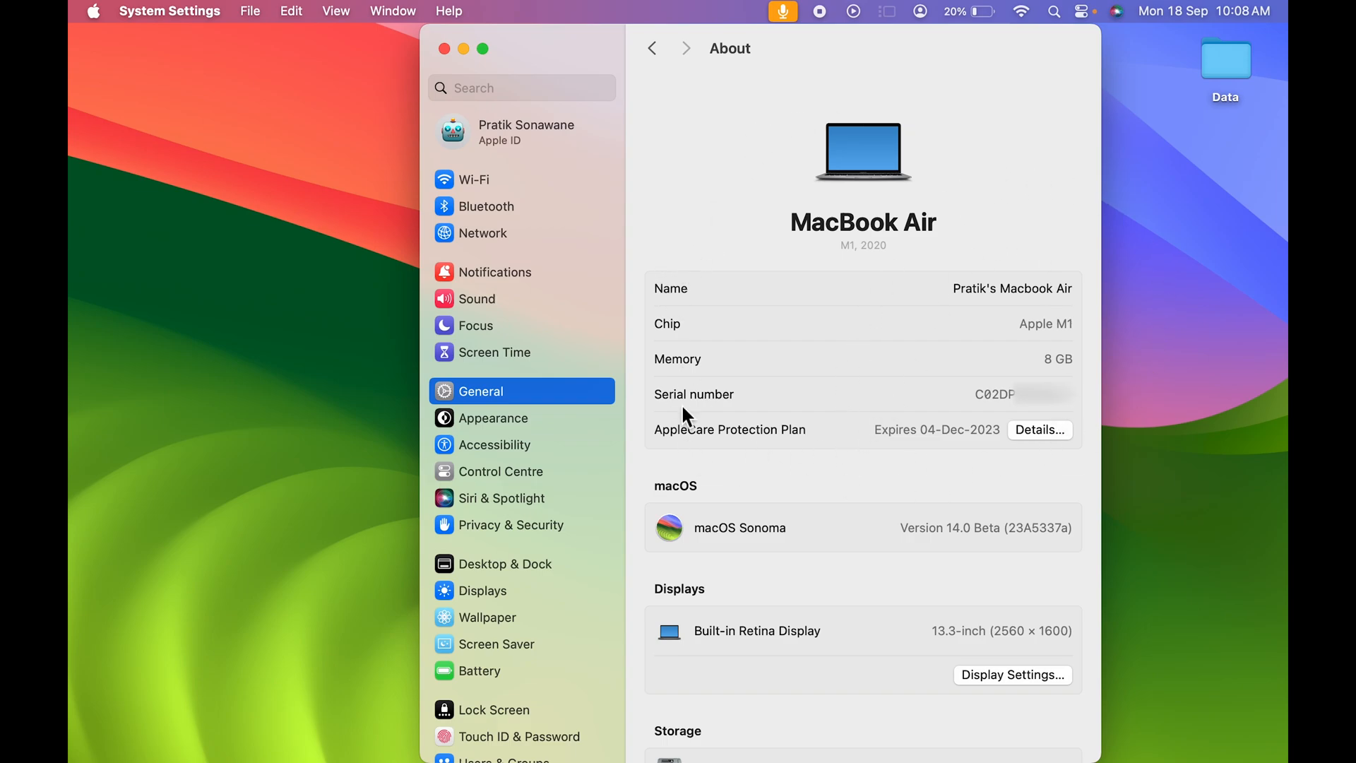
mouse_move(1004, 414)
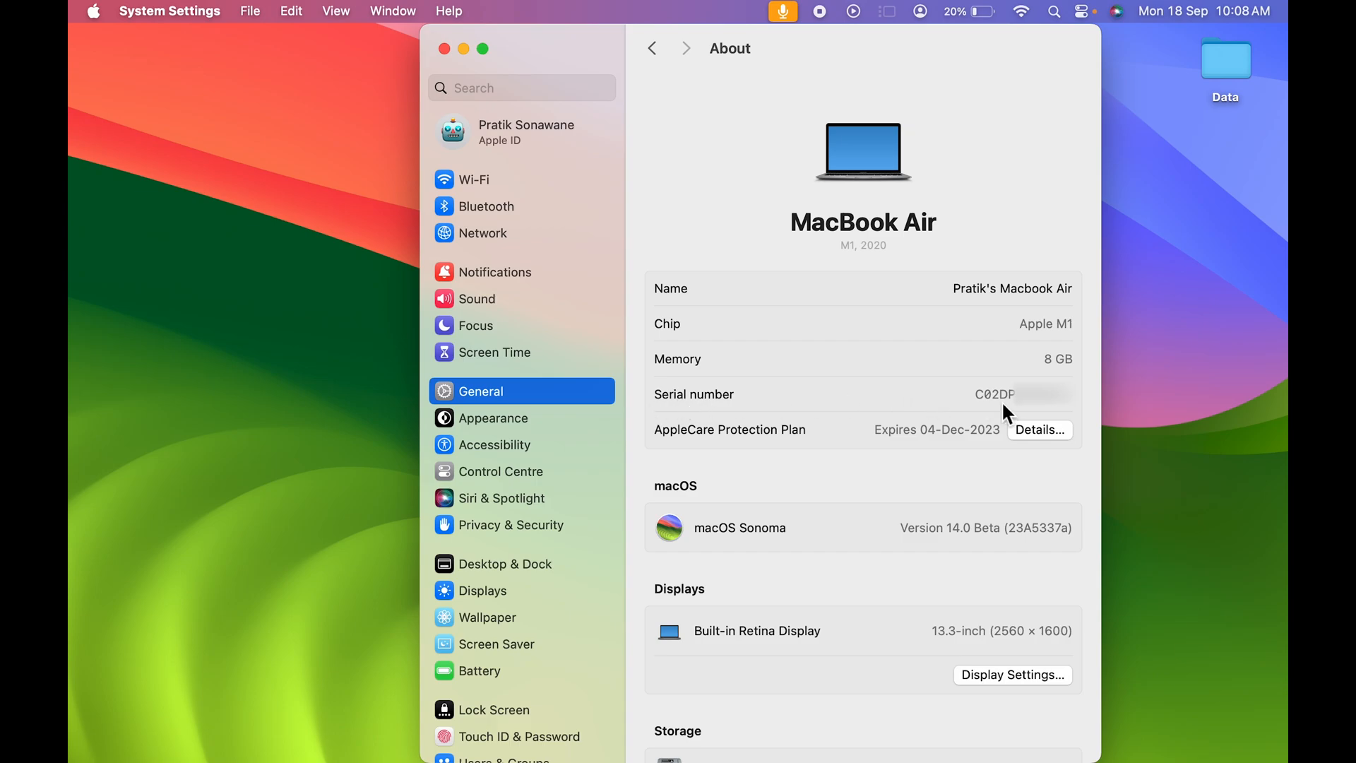
mouse_move(978, 403)
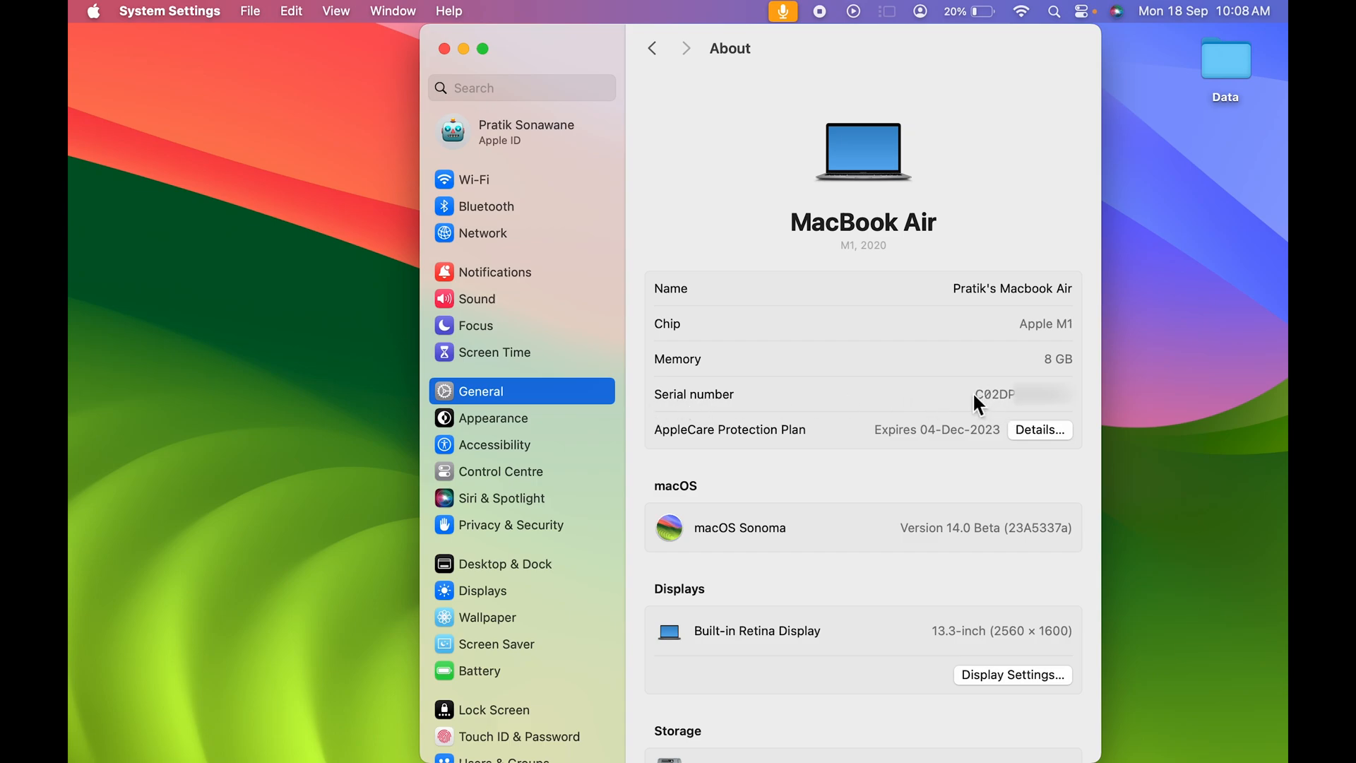
mouse_move(1047, 132)
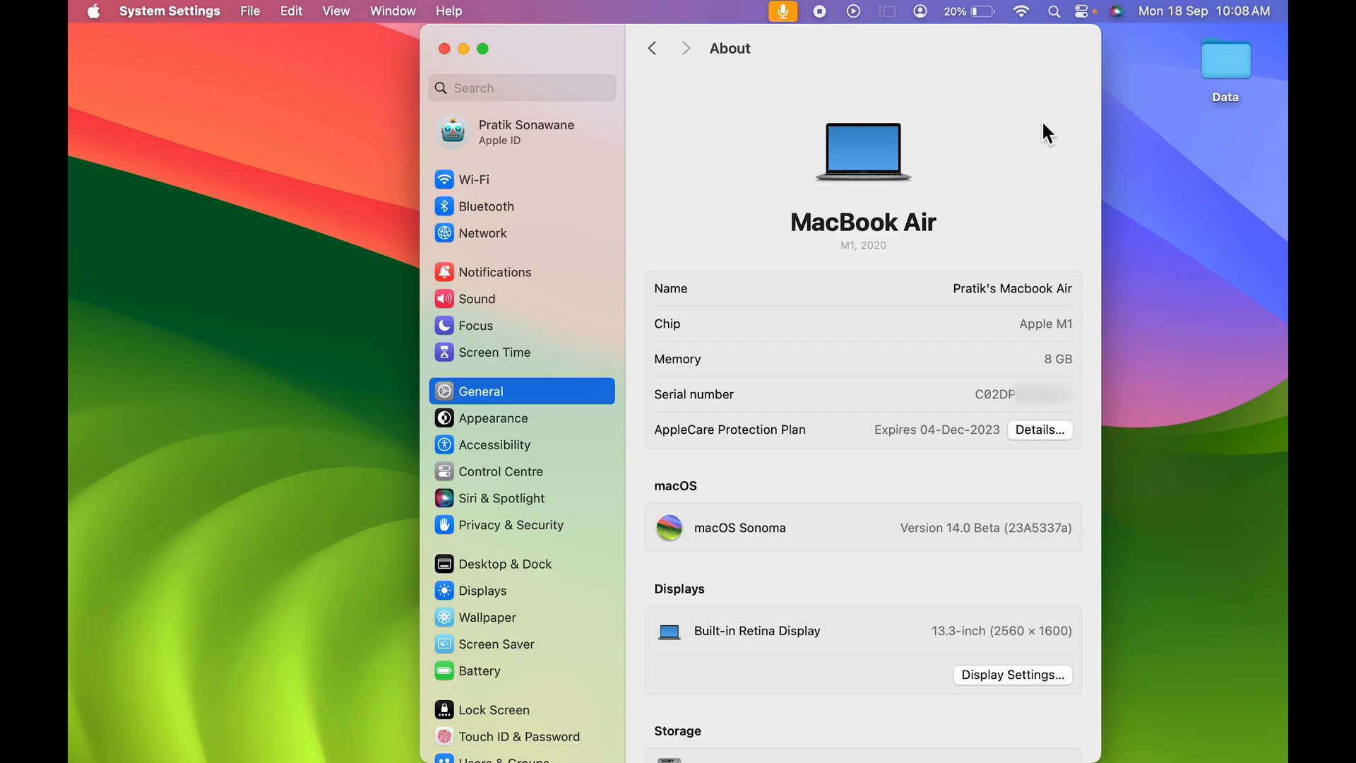
mouse_move(449, 65)
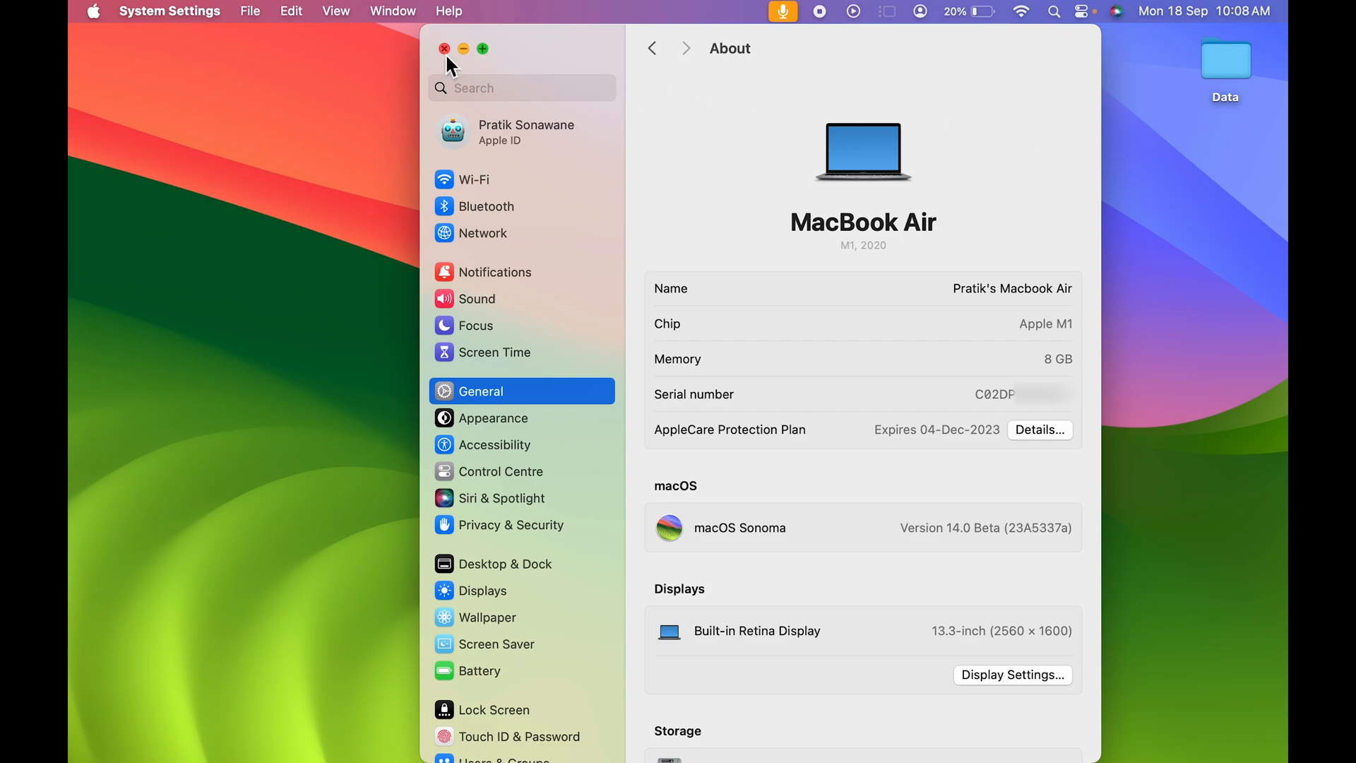
click(444, 48)
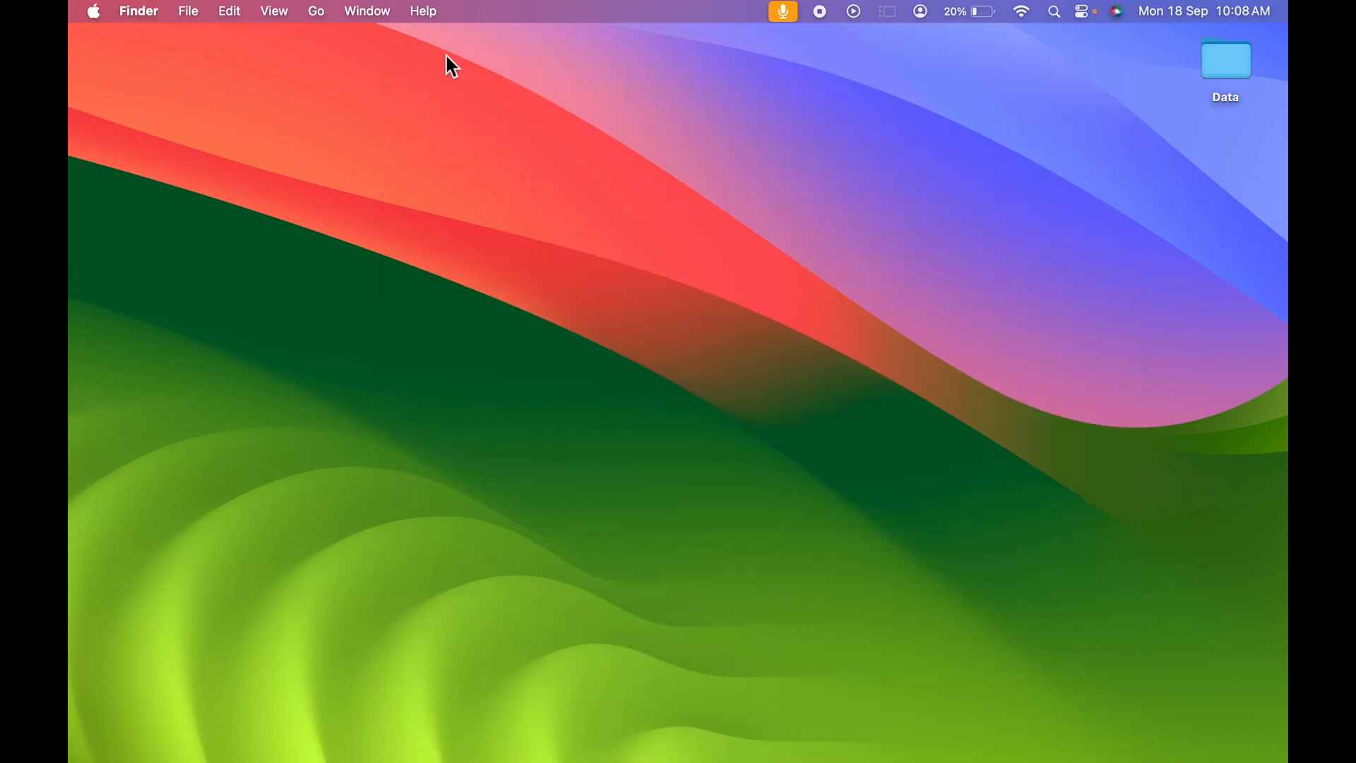
mouse_move(1015, 418)
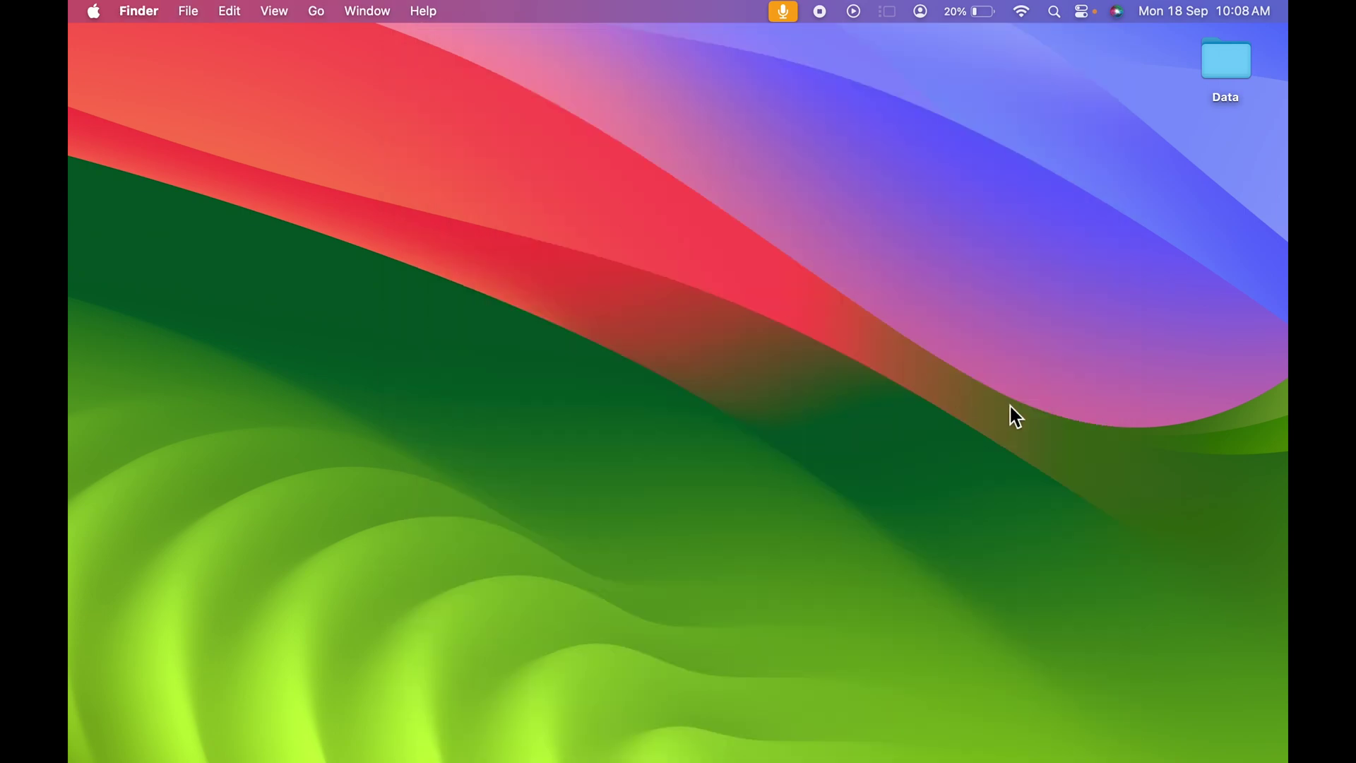